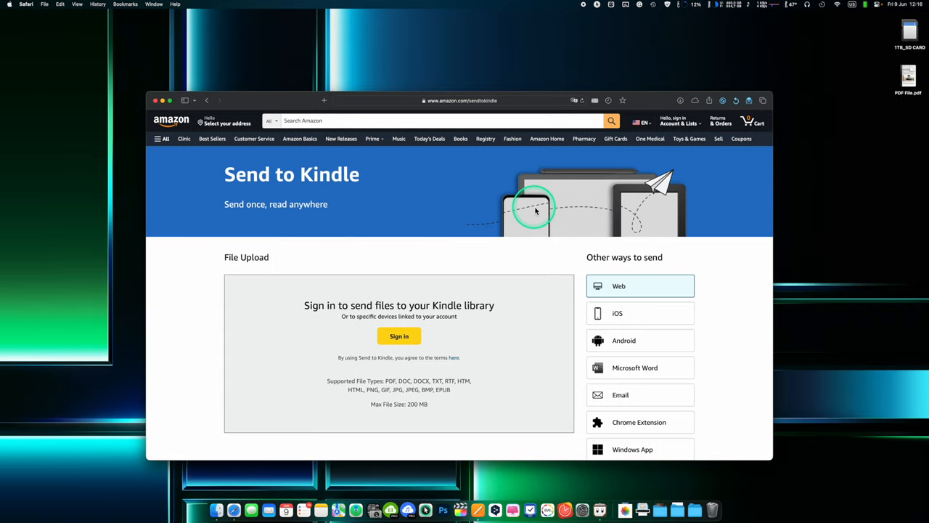
pyautogui.moveTo(524, 238)
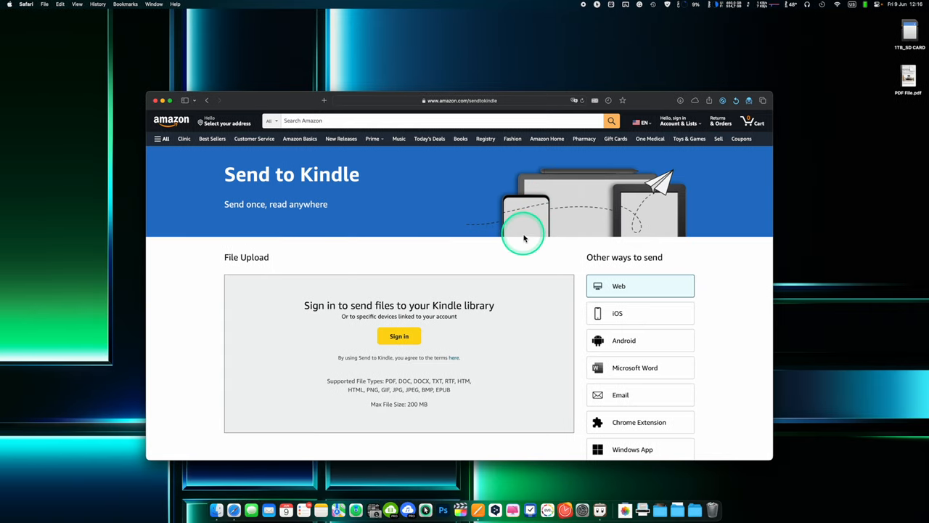
pyautogui.moveTo(421, 101)
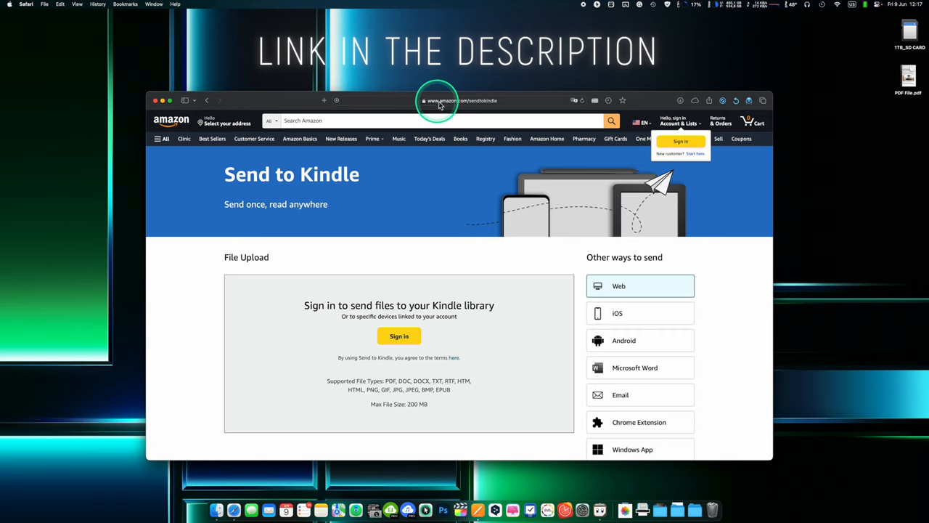
# Upload PDF File.pdf from the desktop and send it to the Kindle library with Add to your library on.
pyautogui.click(398, 336)
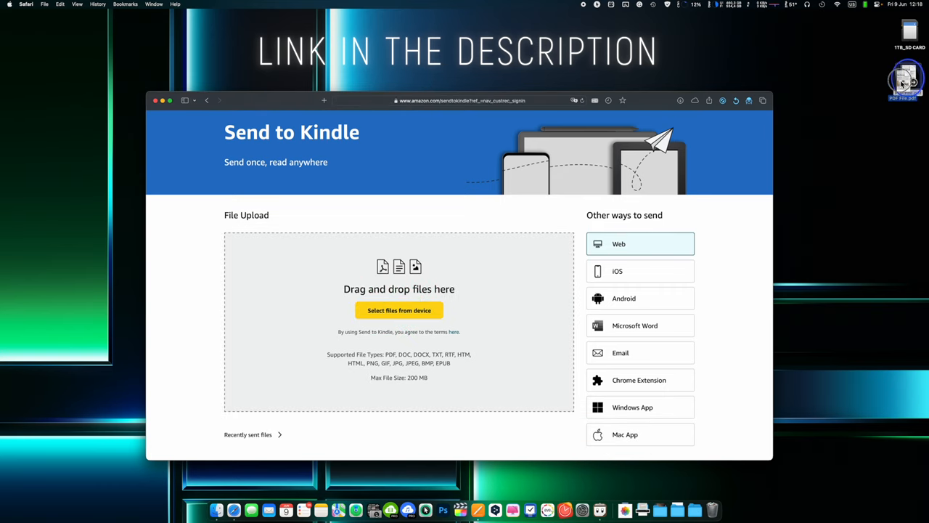
pyautogui.moveTo(907, 80); pyautogui.dragTo(399, 305)
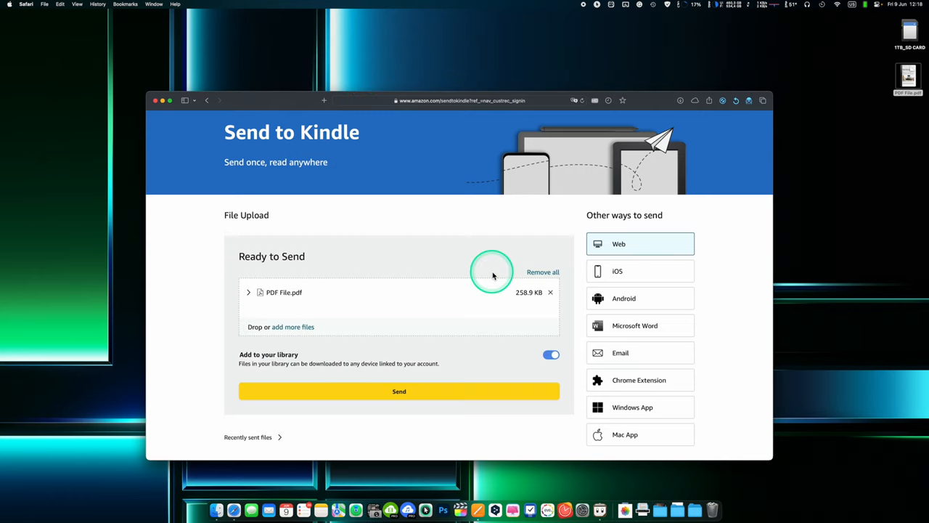
pyautogui.moveTo(441, 366)
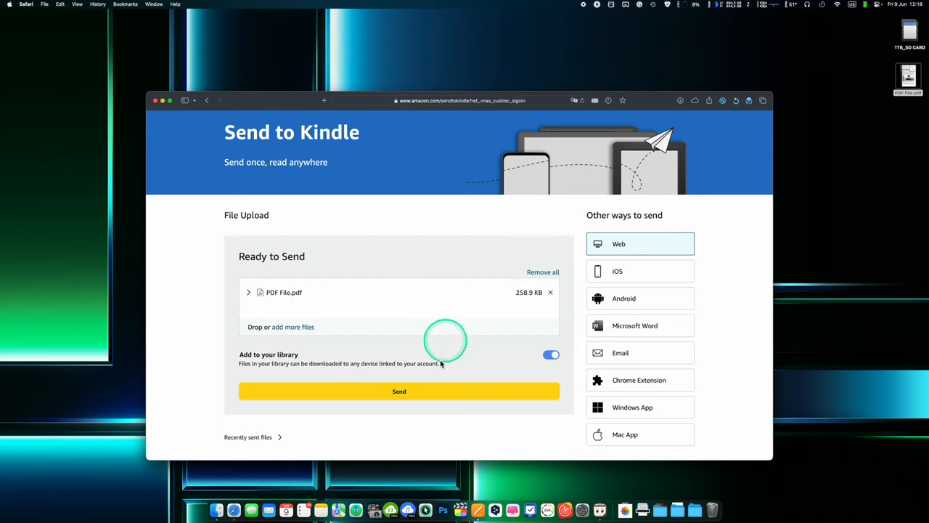
pyautogui.click(397, 390)
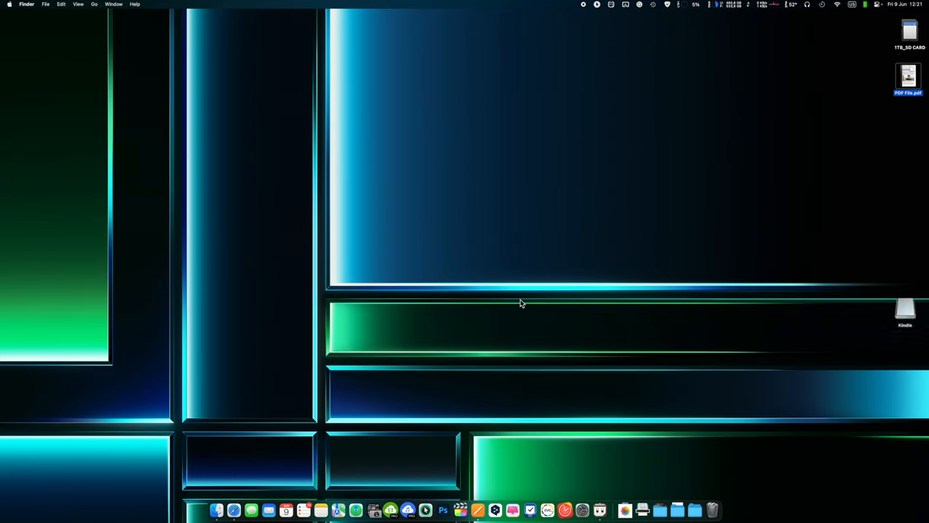
pyautogui.moveTo(667, 271)
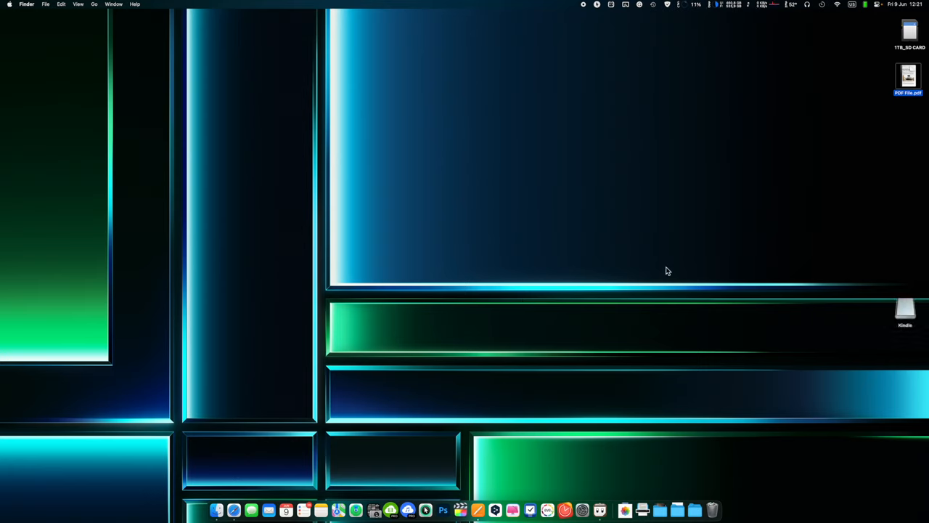
# Copy PDF File.pdf from the desktop into the Kindle drive's documents folder and close that window.
pyautogui.click(903, 308)
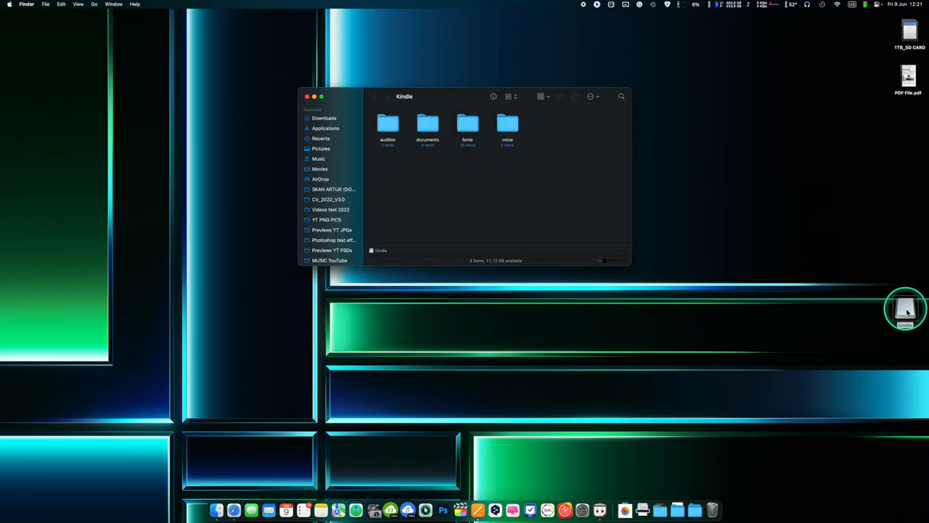
pyautogui.moveTo(594, 238)
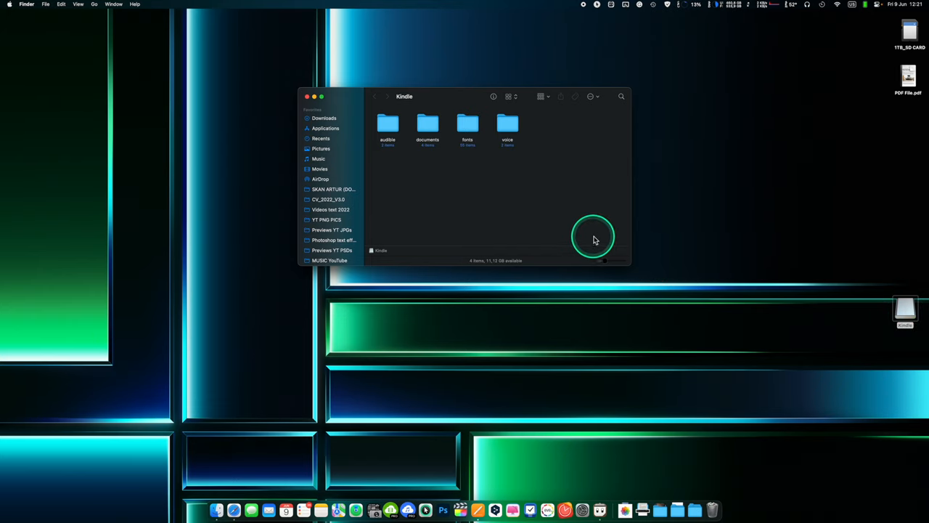
pyautogui.click(427, 125)
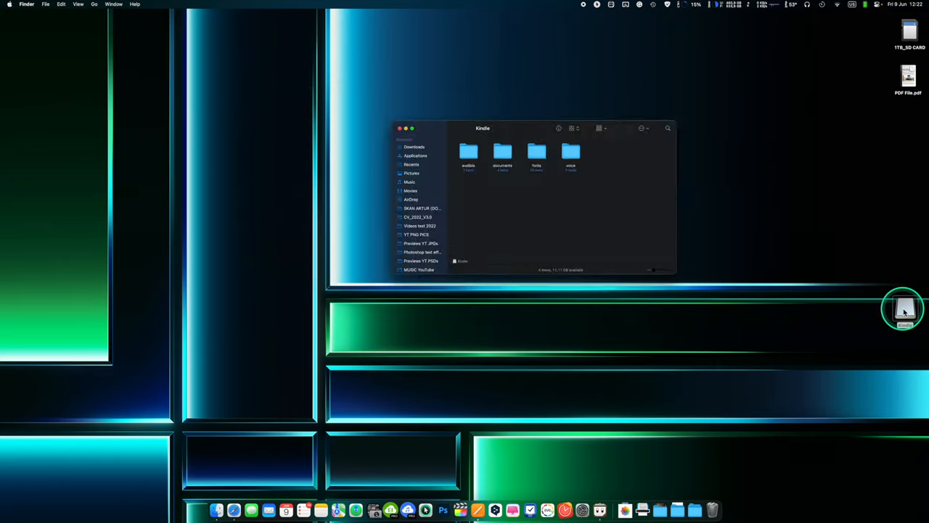
pyautogui.doubleClick(502, 152)
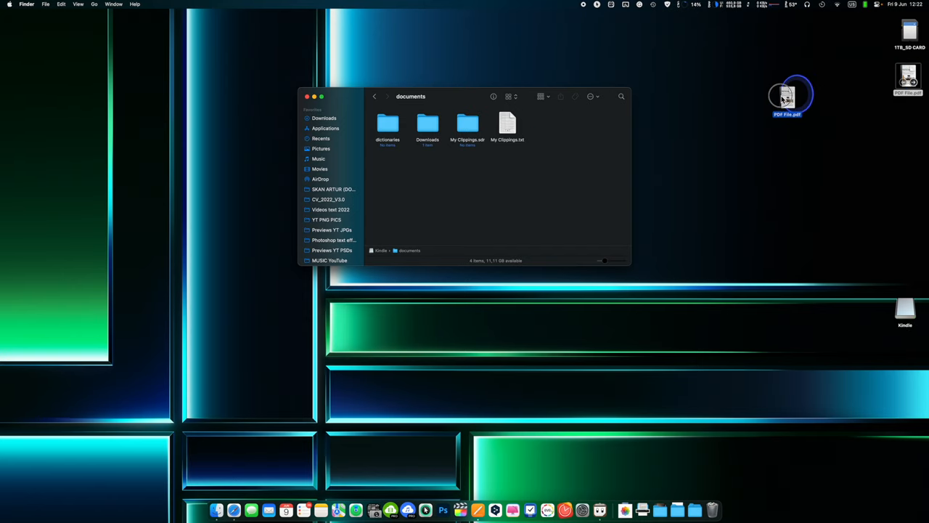
pyautogui.moveTo(787, 99); pyautogui.dragTo(545, 124)
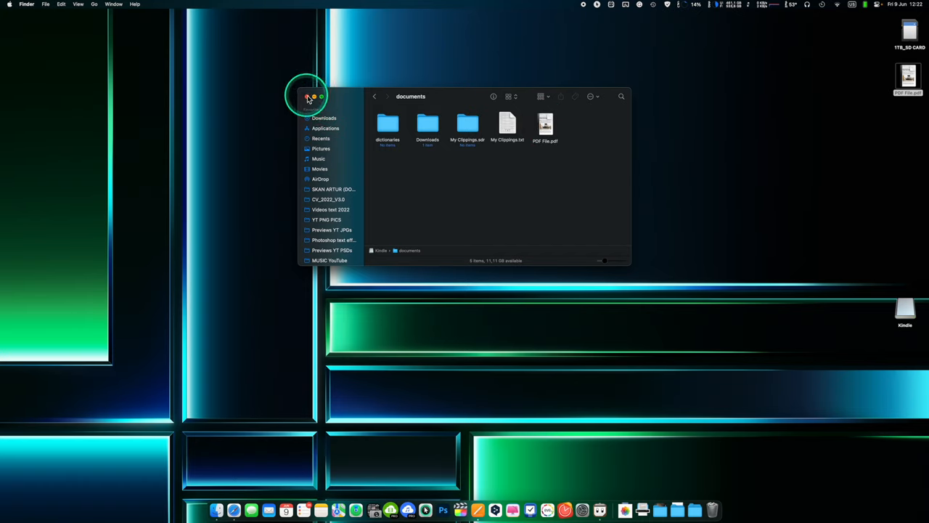
pyautogui.click(307, 96)
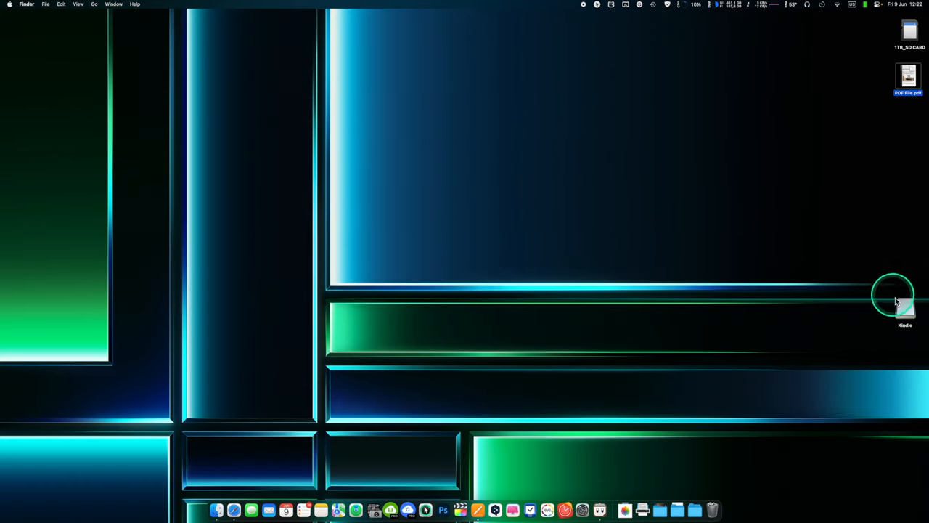
# Eject the Kindle drive, then open PDF File from the top of the Kindle's Library list.
pyautogui.rightClick(906, 308)
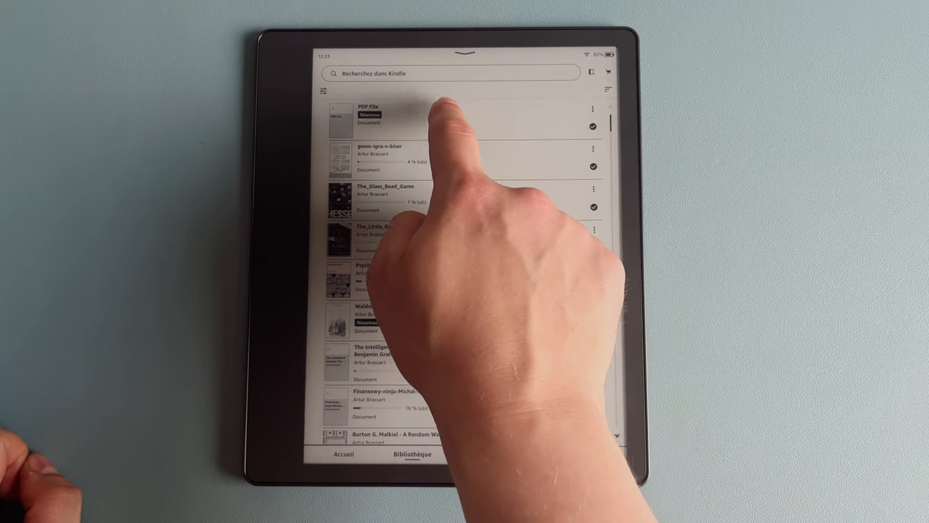
pyautogui.click(368, 116)
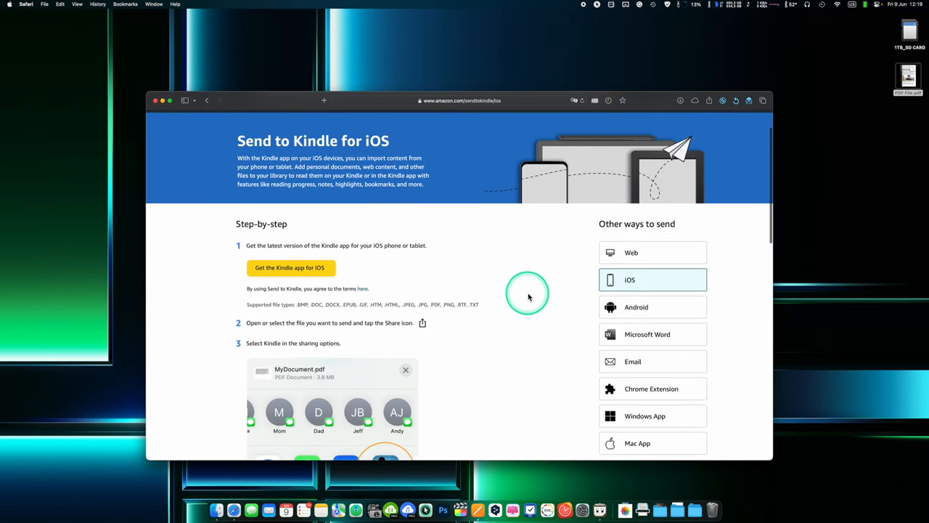
# Read through the iOS sending steps, then bring up the Android instructions page.
pyautogui.scroll(-3)
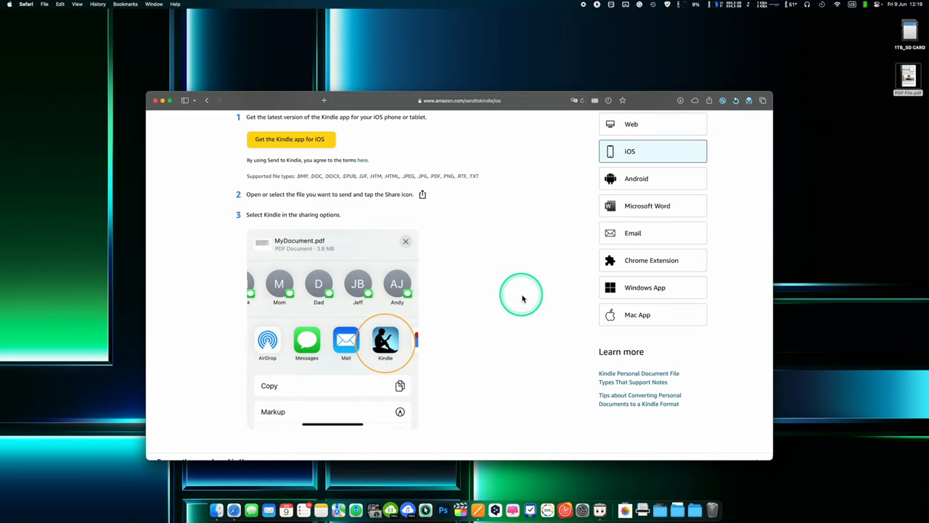
pyautogui.moveTo(462, 308)
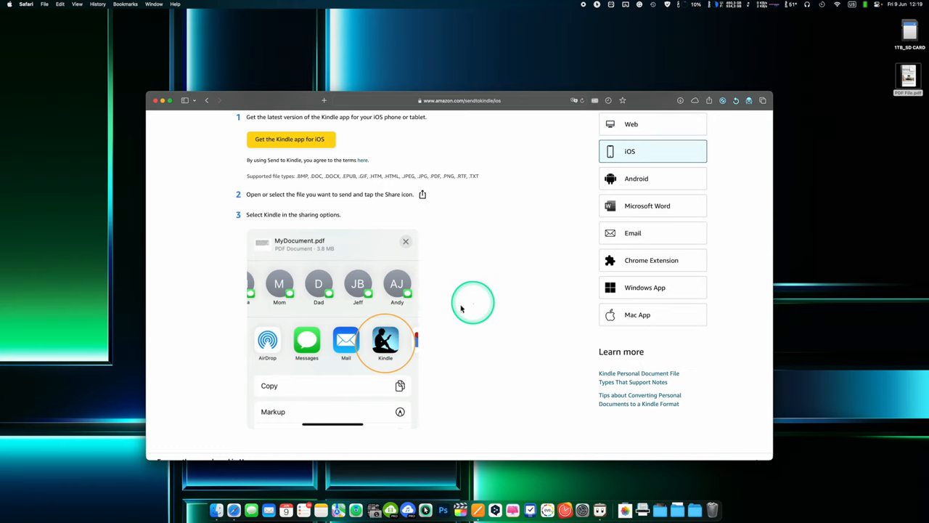
pyautogui.click(651, 177)
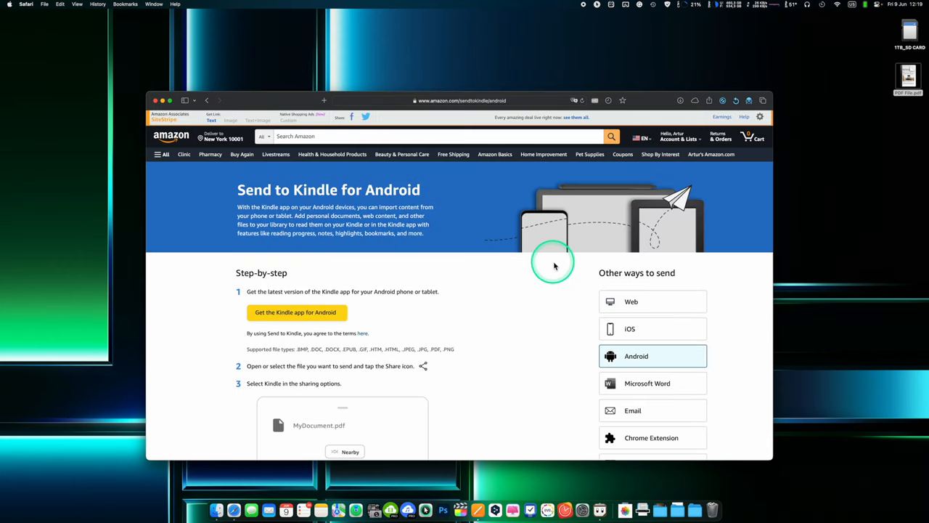
# Go through the Android steps, then view the Microsoft Word sending instructions.
pyautogui.scroll(-3)
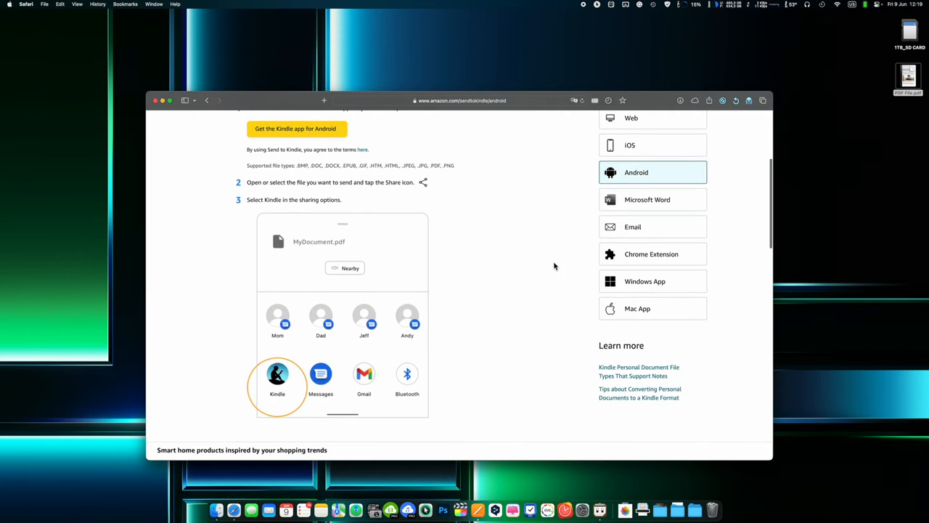
pyautogui.scroll(-3)
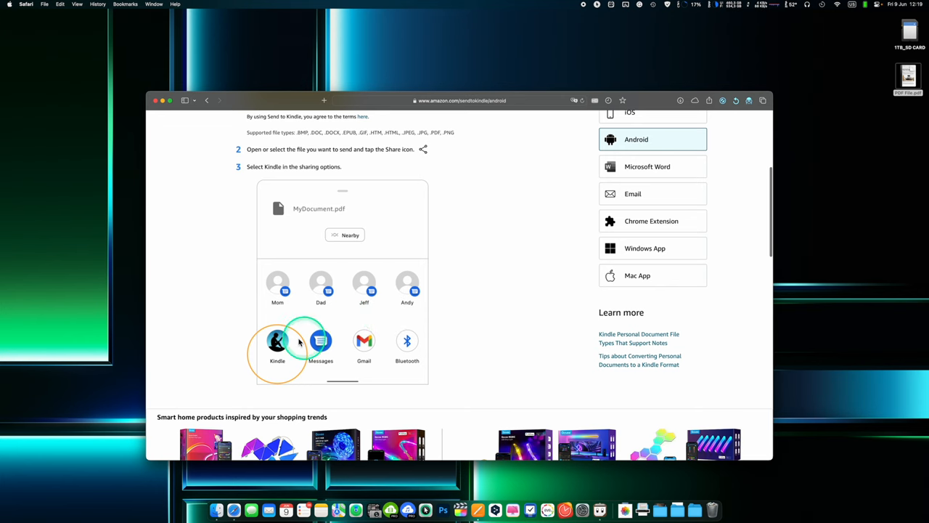
pyautogui.click(647, 166)
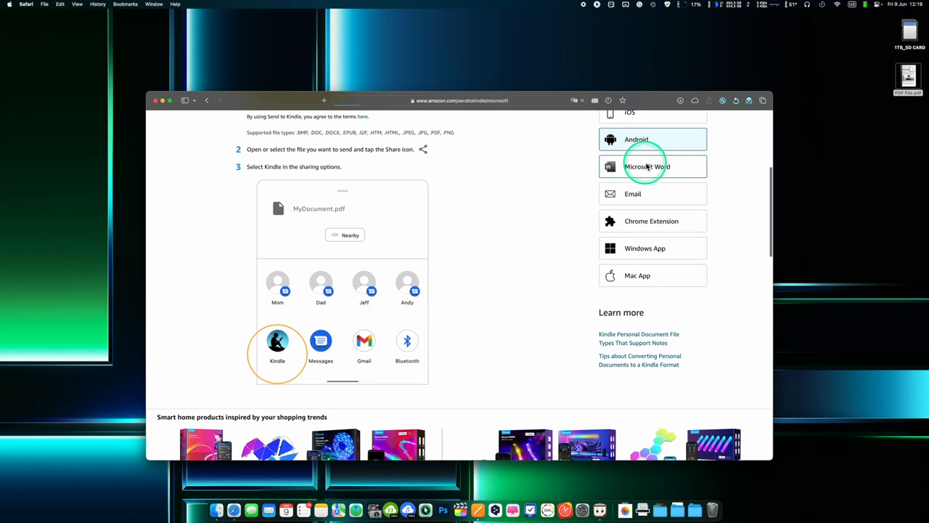
pyautogui.click(647, 166)
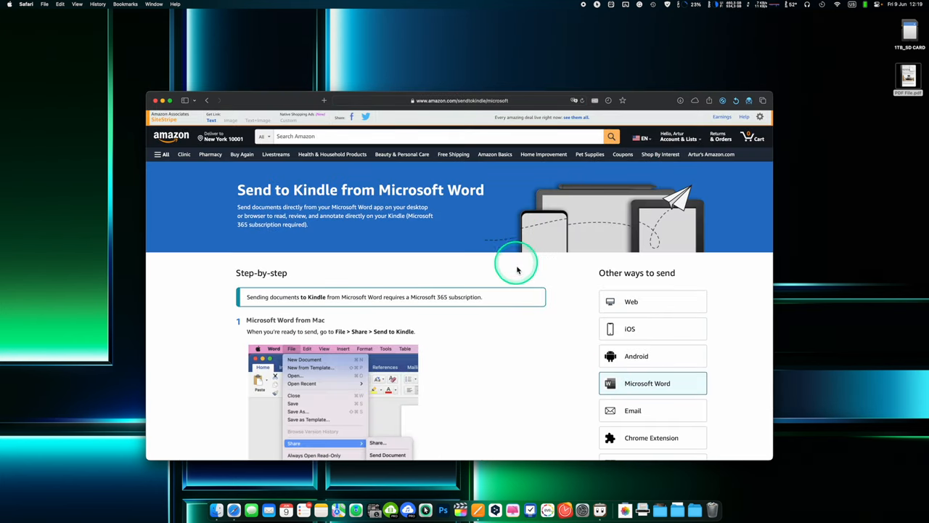
pyautogui.scroll(-3)
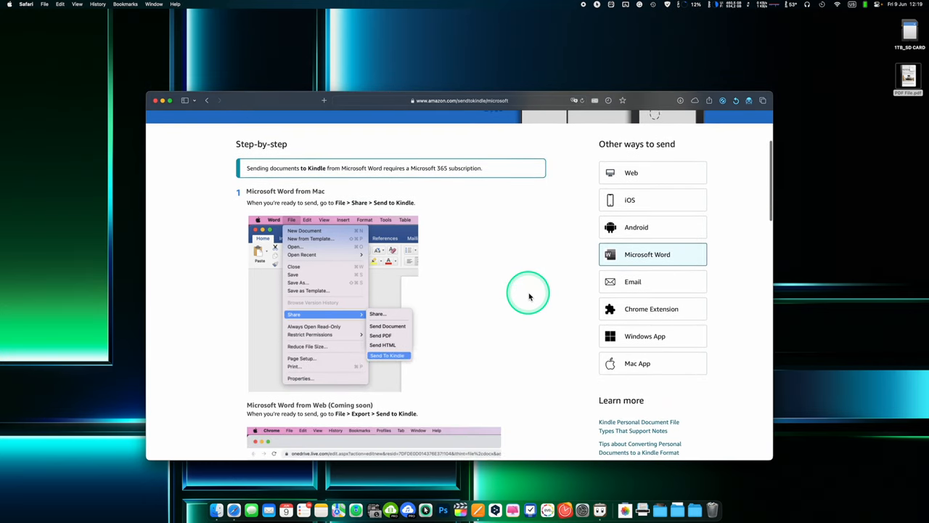
pyautogui.scroll(3)
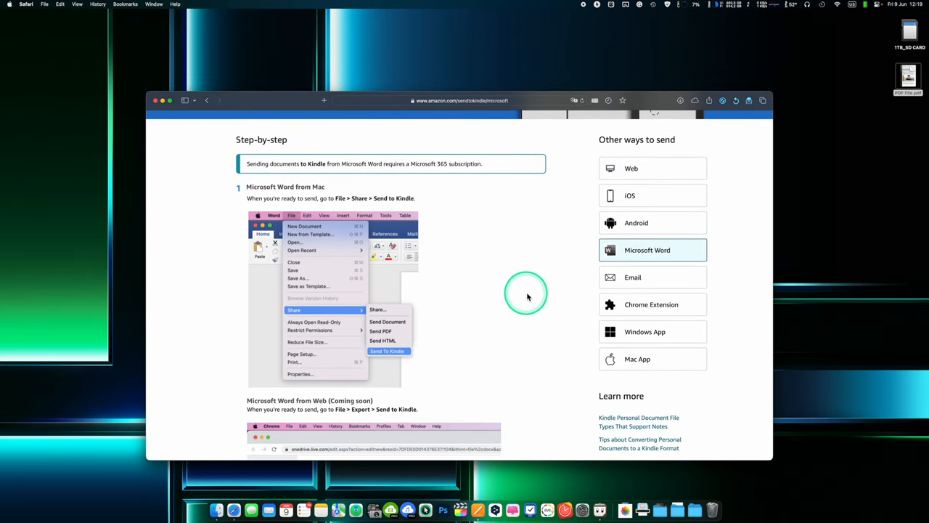
pyautogui.moveTo(633, 277)
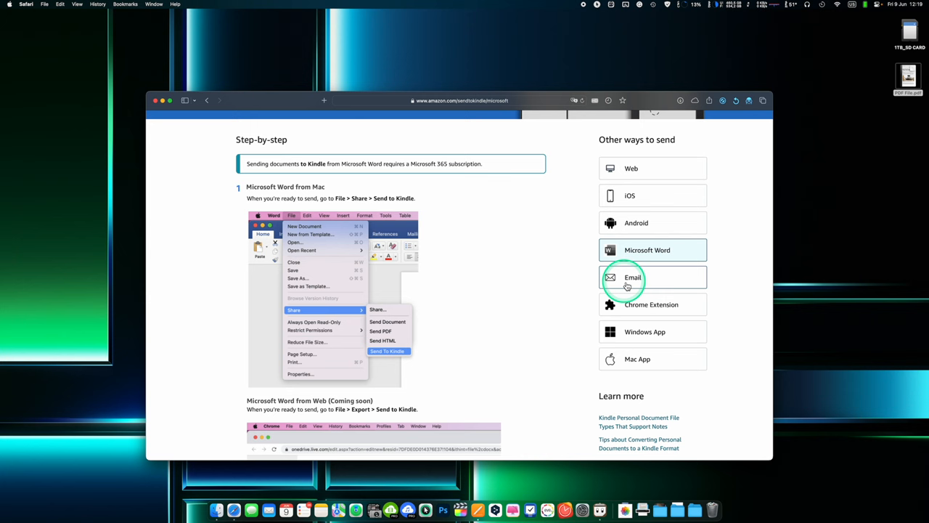
# Review the Email sending steps, then view the Chrome extension installation instructions.
pyautogui.click(632, 277)
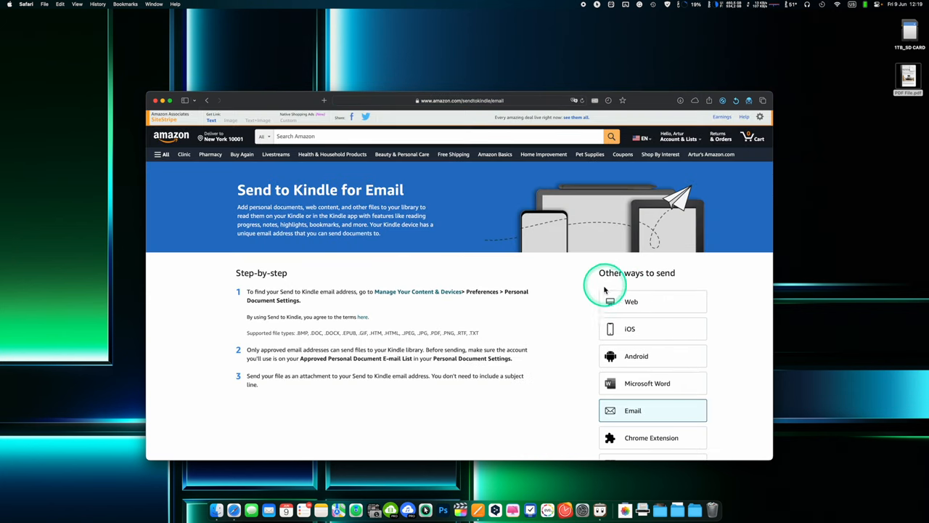
pyautogui.moveTo(510, 322)
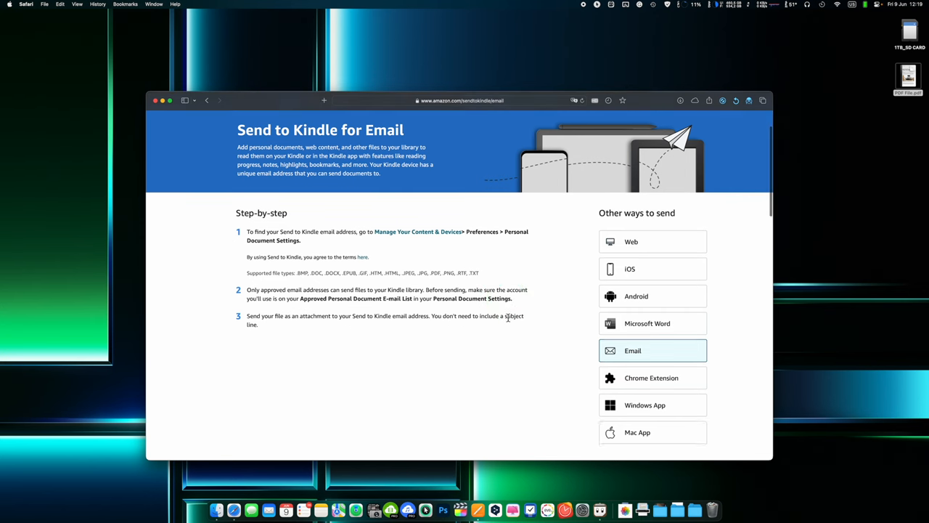
pyautogui.scroll(-3)
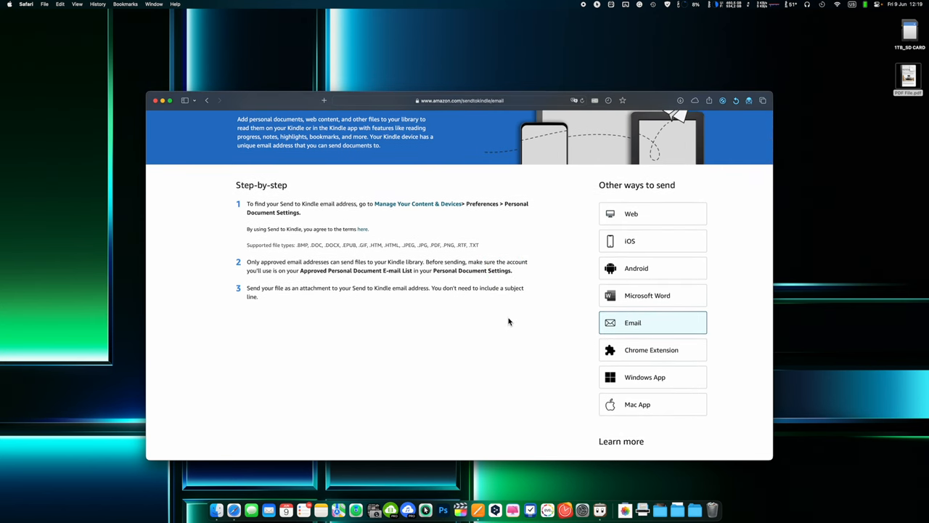
pyautogui.scroll(-3)
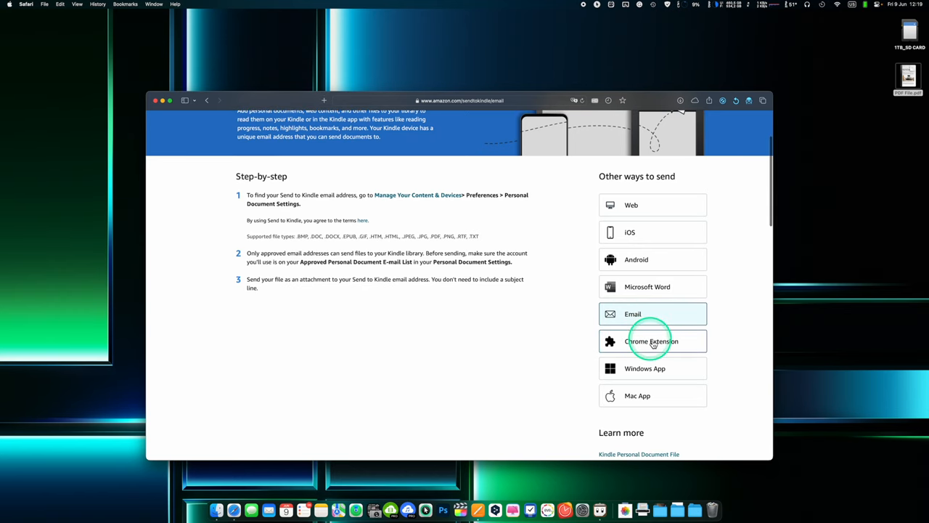
pyautogui.click(650, 342)
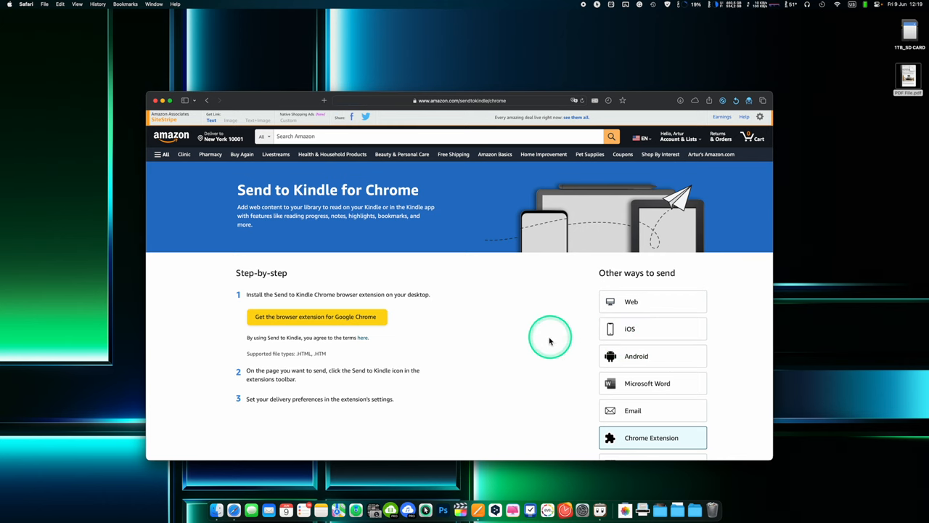
pyautogui.scroll(-3)
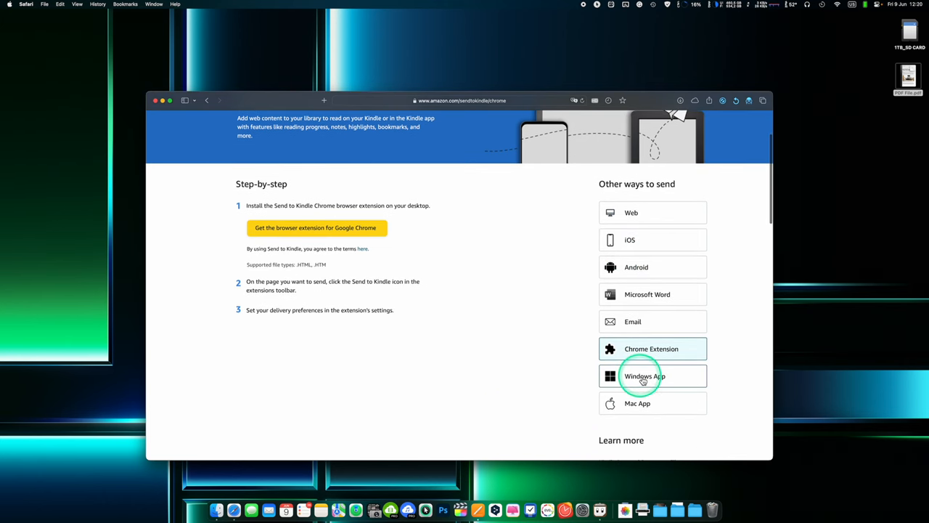